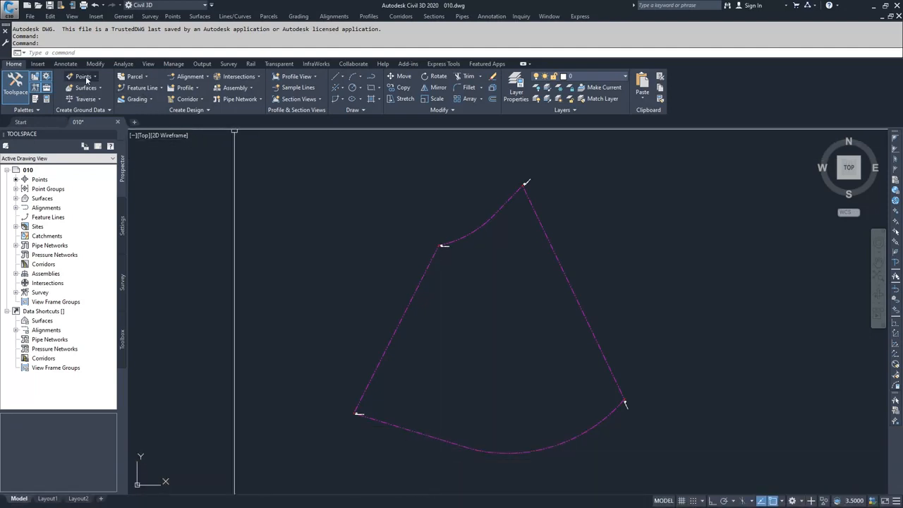
# - Bring up the Create Points toolbar from the Home ribbon's Points menu
pyautogui.click(85, 76)
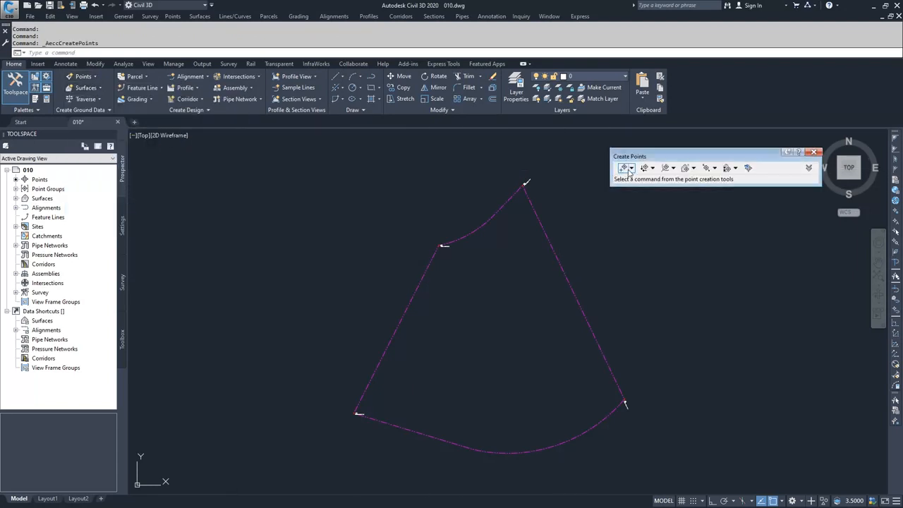
# - Place the first two GS ground-shot points manually with elevations 150 and 100
pyautogui.click(624, 168)
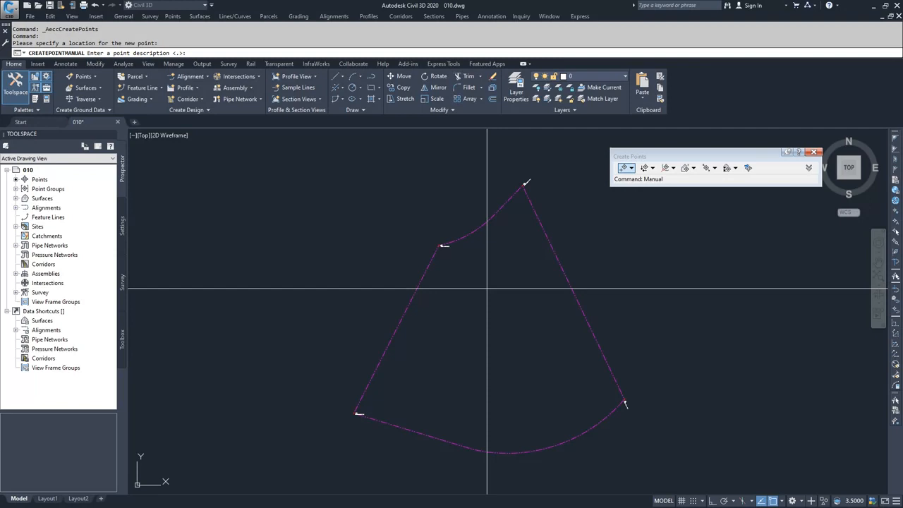
pyautogui.write('GS')
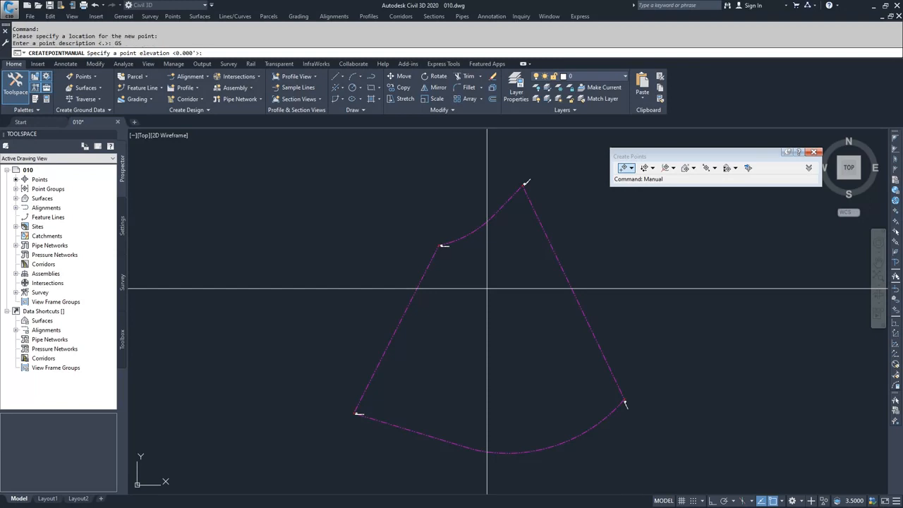
pyautogui.write('150')
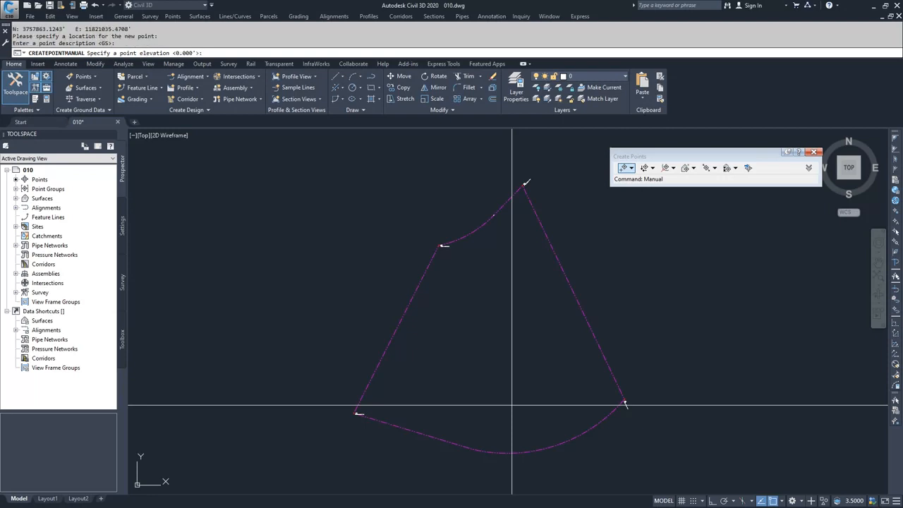
pyautogui.write('100')
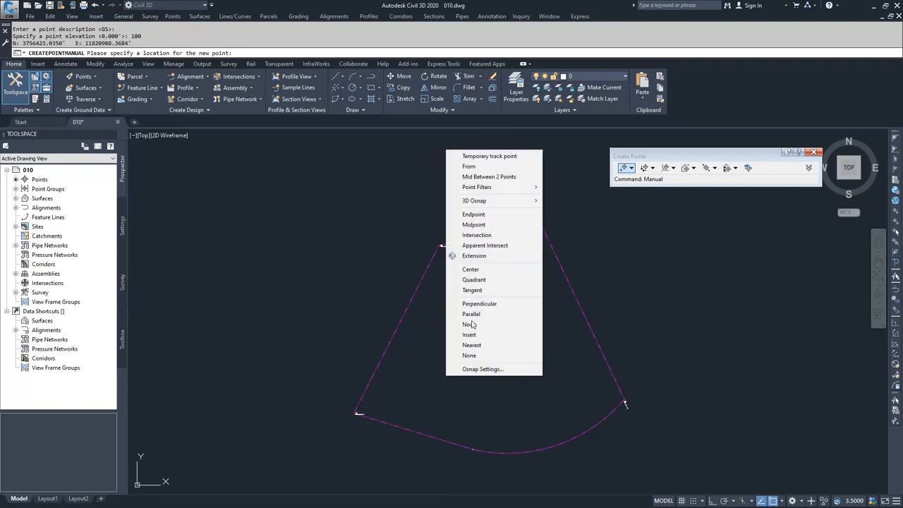
# - Snap two more GS points to edge midpoints, including the right edge, both at elevation 125
pyautogui.click(474, 224)
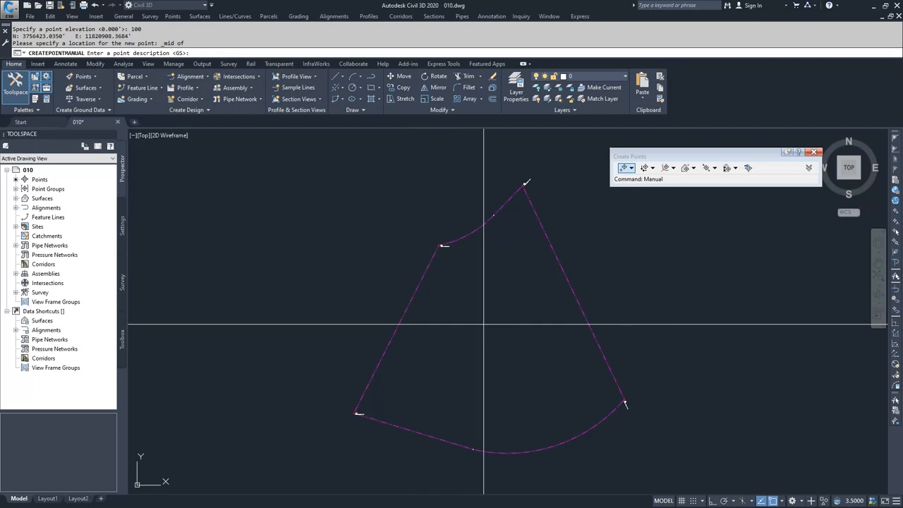
pyautogui.write('1')
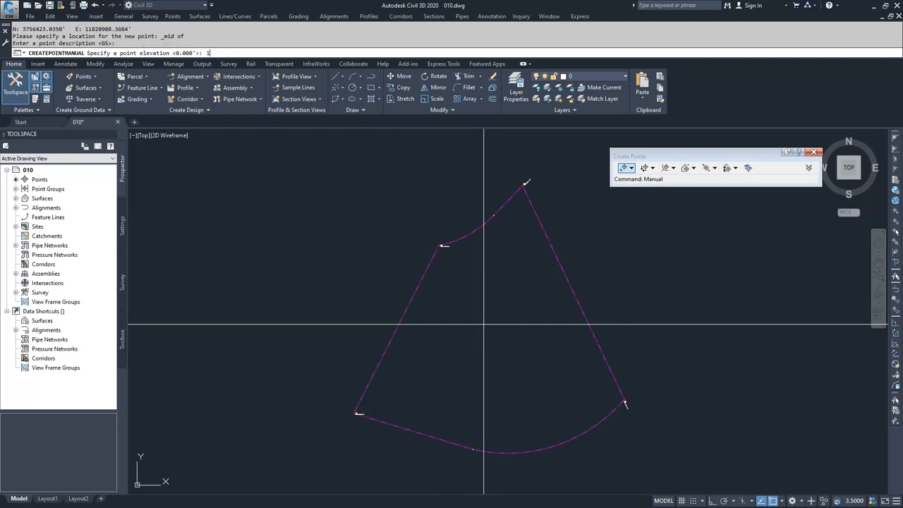
pyautogui.write('125')
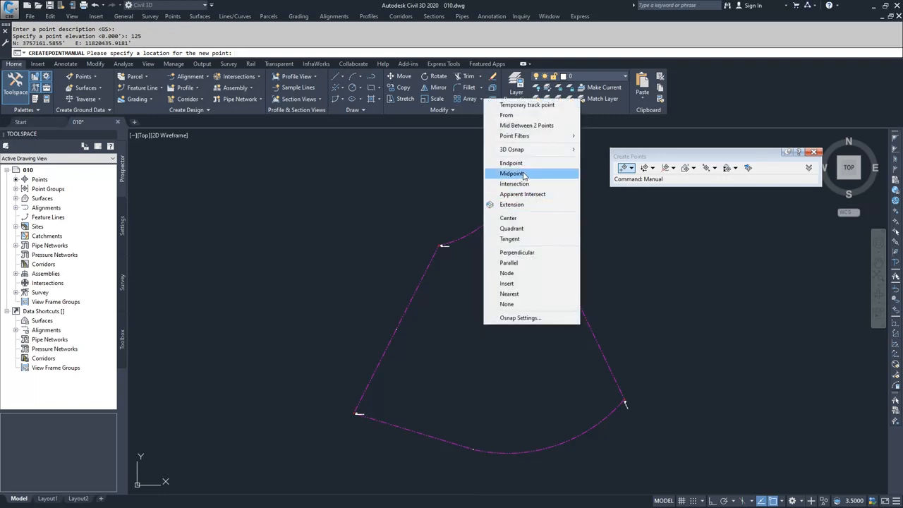
pyautogui.click(511, 173)
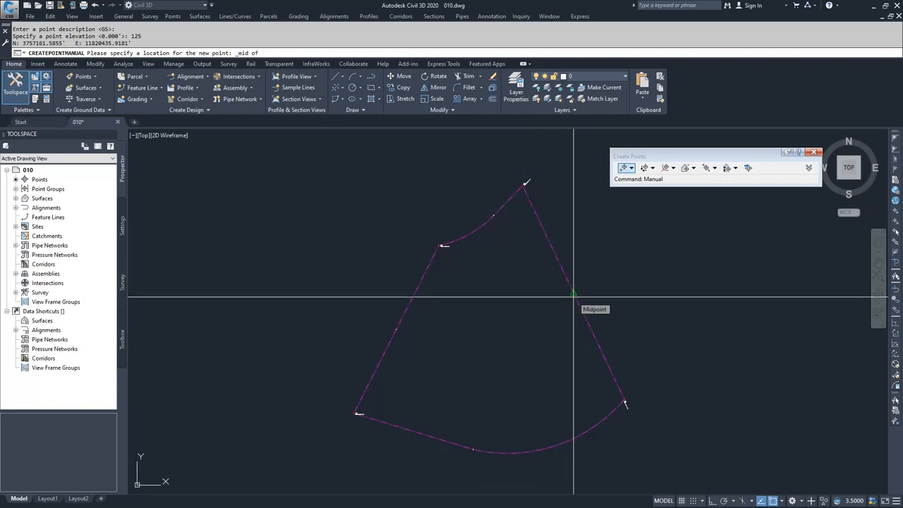
pyautogui.click(573, 290)
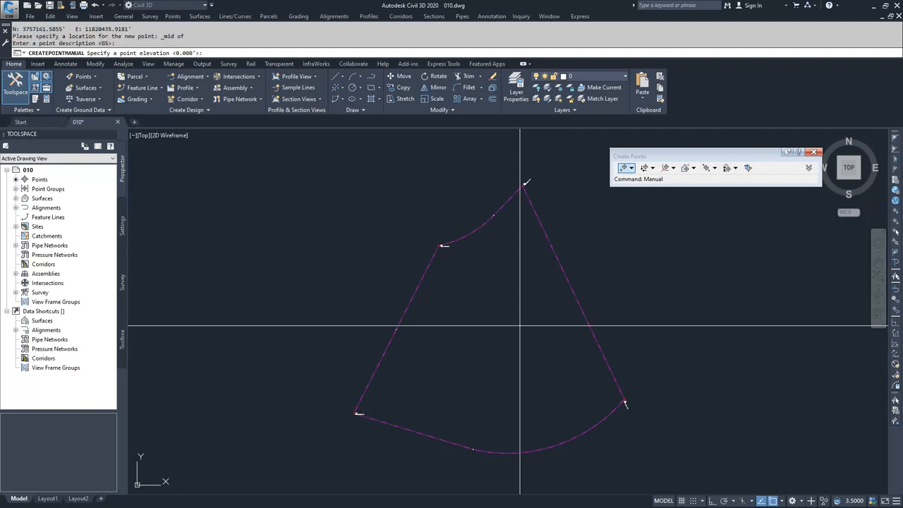
pyautogui.write('125')
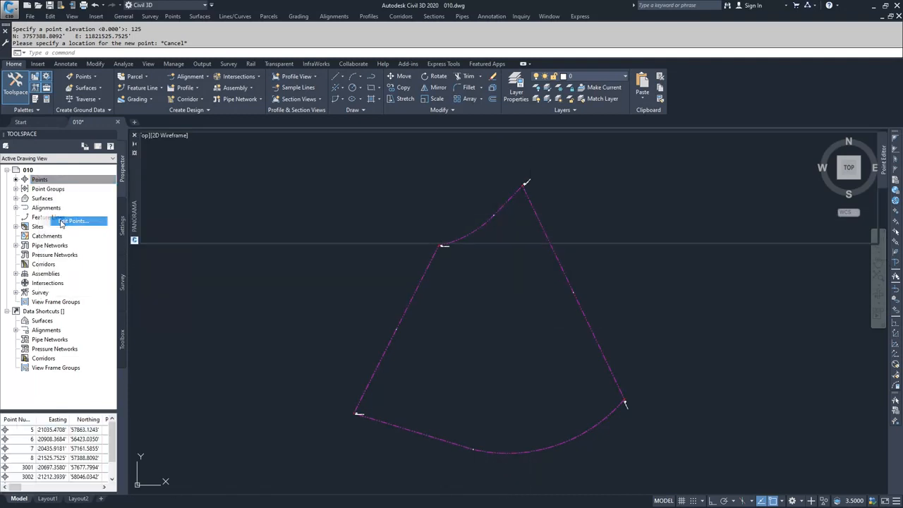
# - Show the Point Editor table listing the four GS points with the existing survey points
pyautogui.click(72, 220)
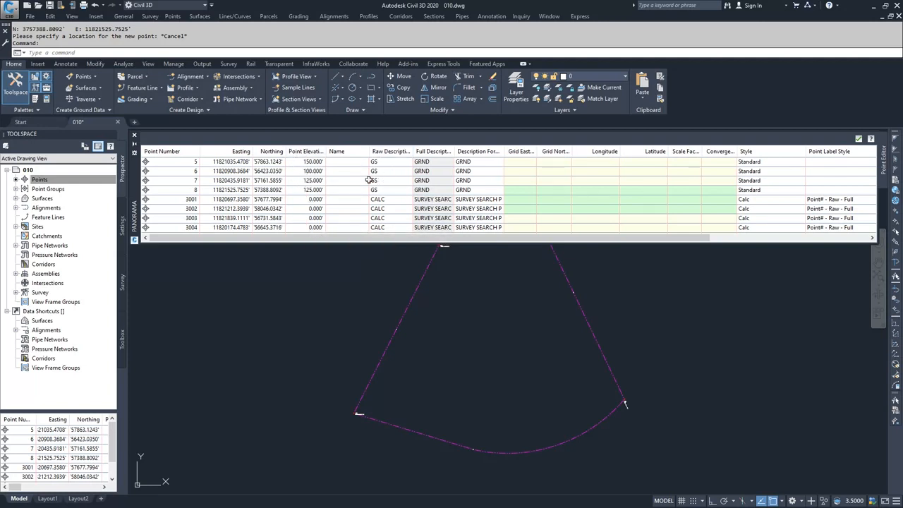
pyautogui.moveTo(240, 171)
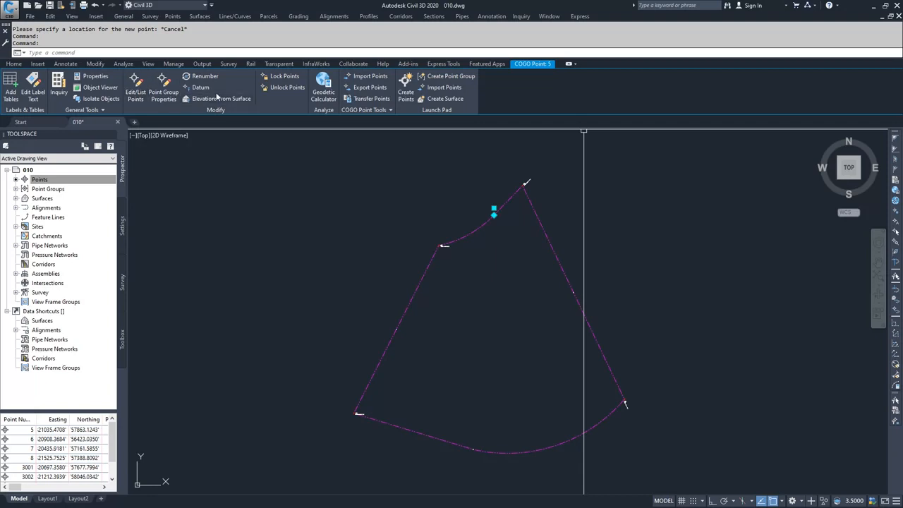
pyautogui.moveTo(200, 88)
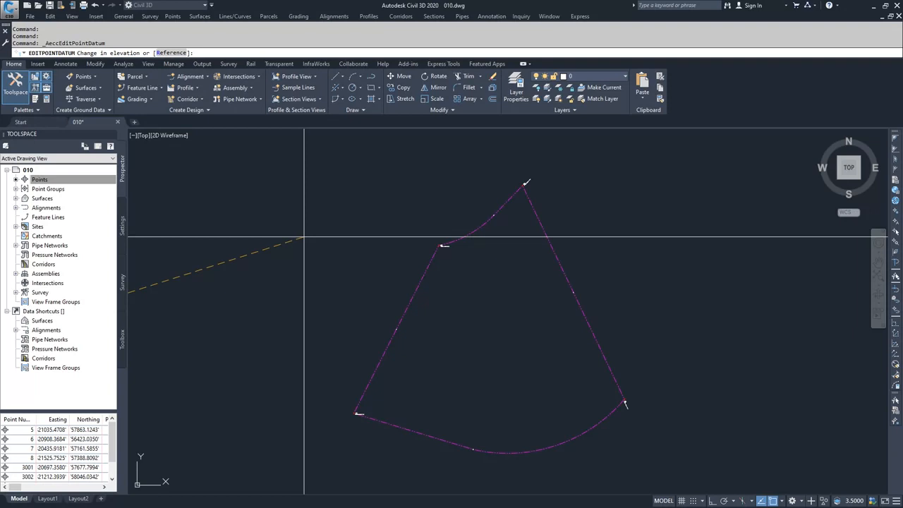
# - Apply a +50 datum change to the COGO point elevations
pyautogui.write('+50')
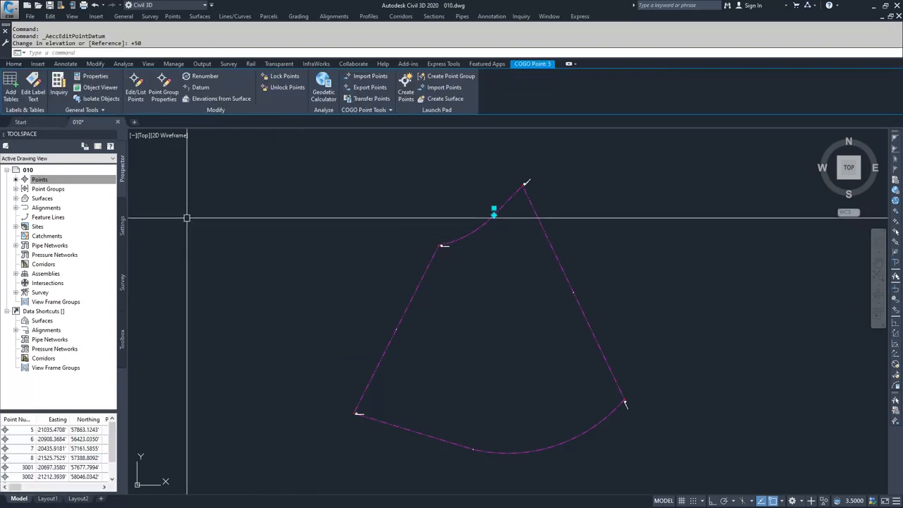
pyautogui.rightClick(40, 179)
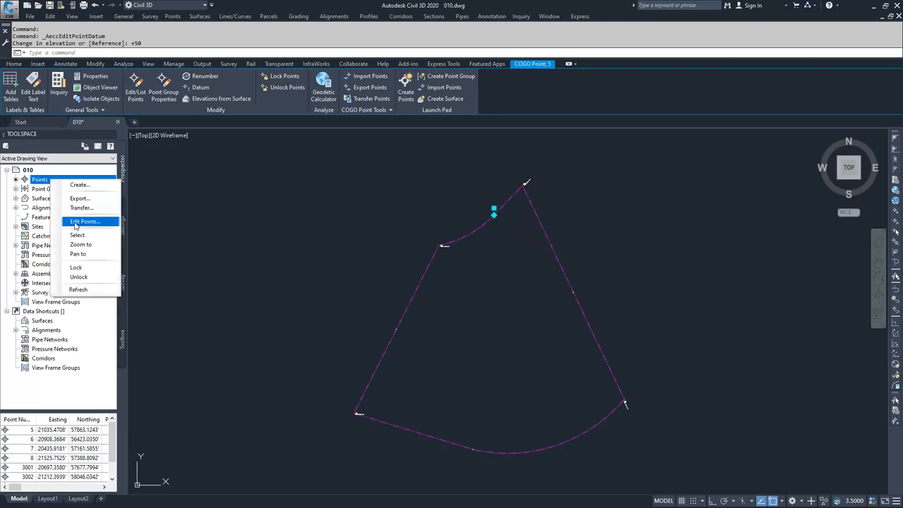
# - Check the points table, GS elevations now reading 200, 150, 175 and 175
pyautogui.click(85, 221)
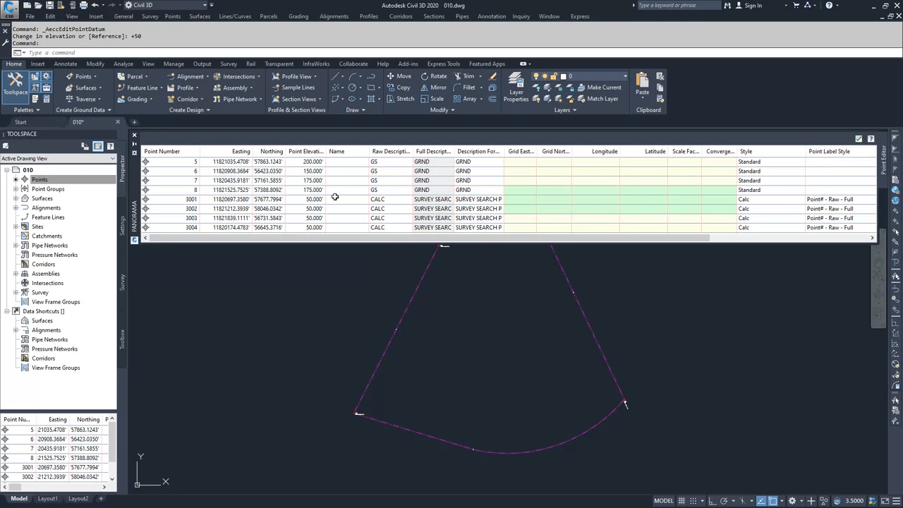
pyautogui.click(192, 199)
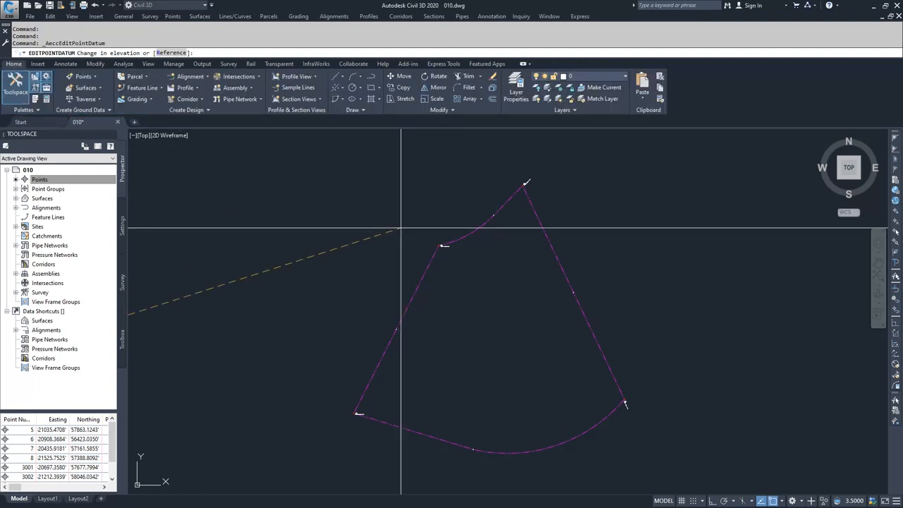
# - Apply a -50 datum change, returning the GS points to 150, 100, 125 and 125
pyautogui.write('-50')
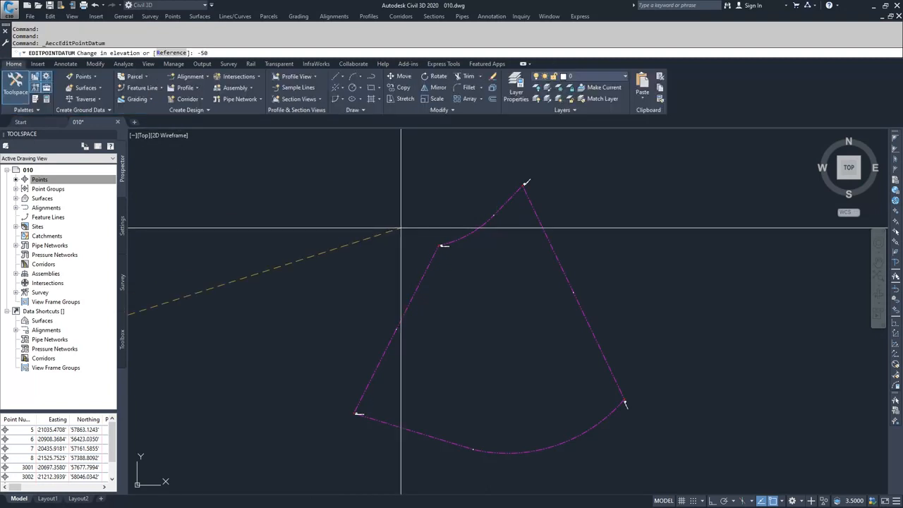
pyautogui.click(494, 212)
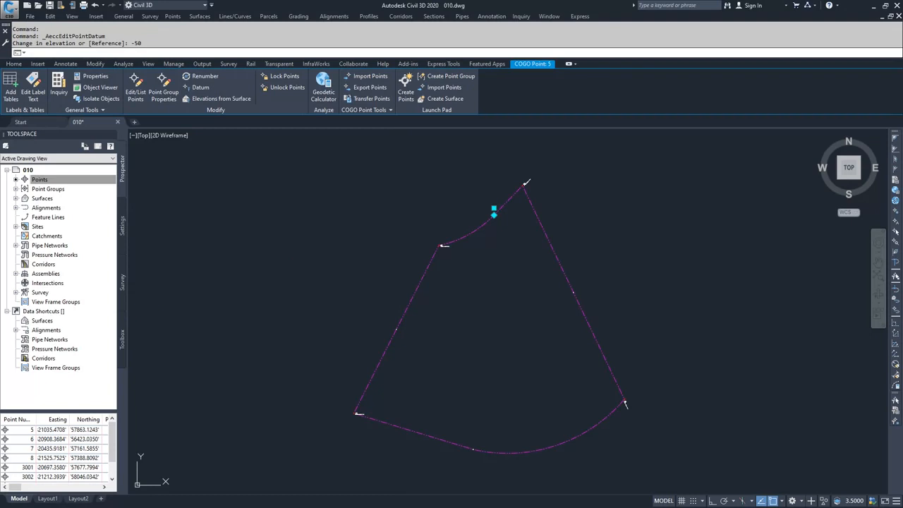
pyautogui.rightClick(40, 180)
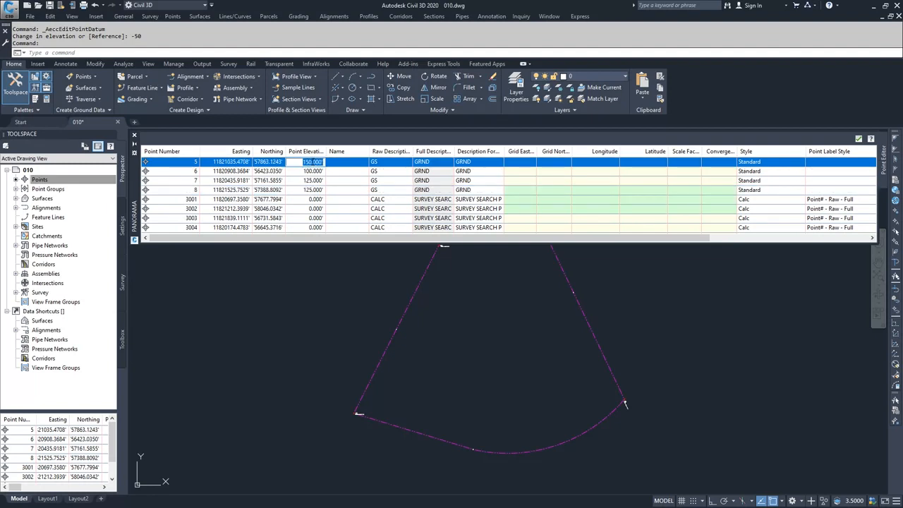
# - Select point 8 in the table to confirm the restored elevations, then close the Point Editor
pyautogui.click(311, 170)
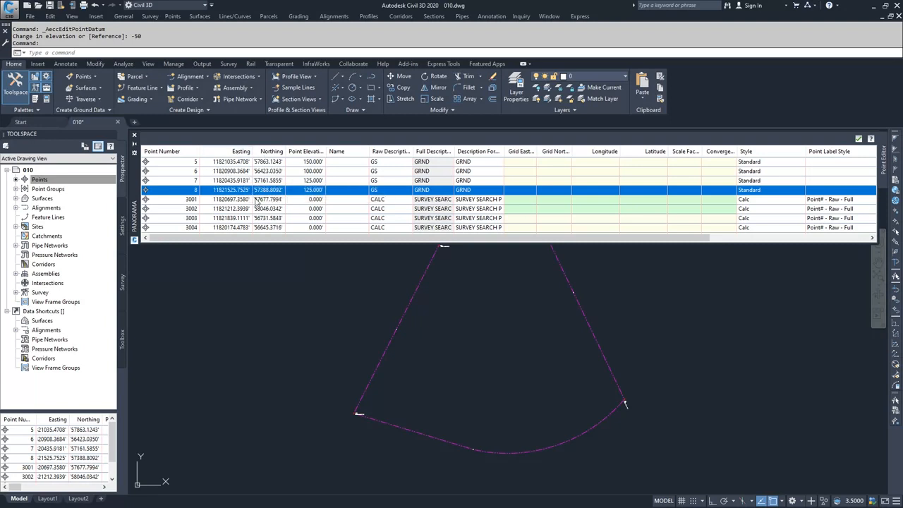
pyautogui.moveTo(255, 182)
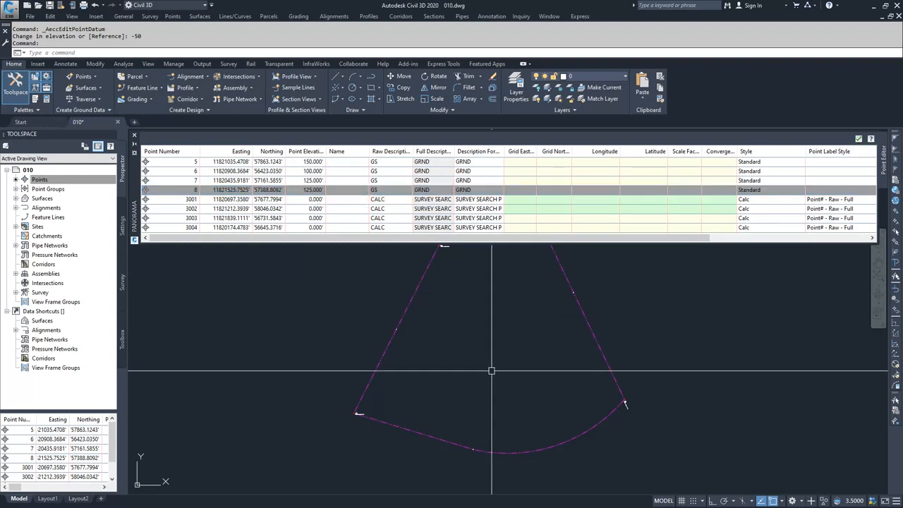
pyautogui.click(195, 189)
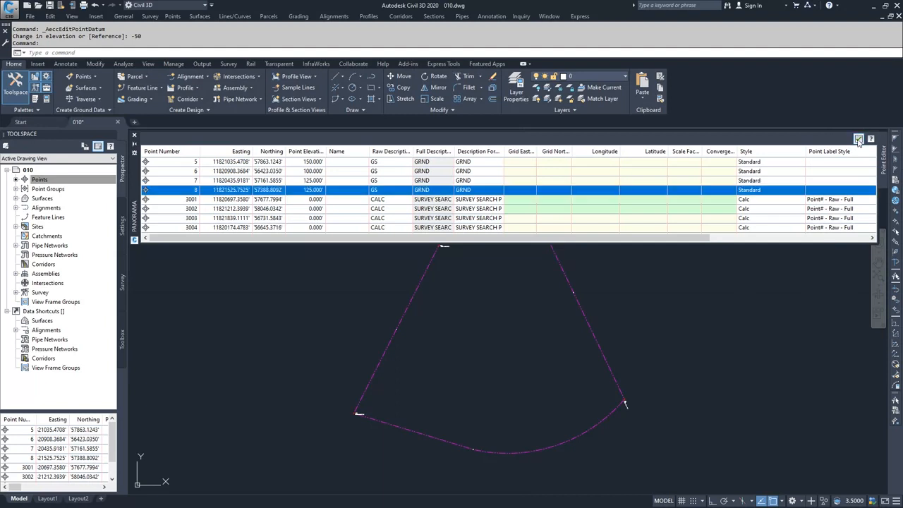
pyautogui.click(858, 140)
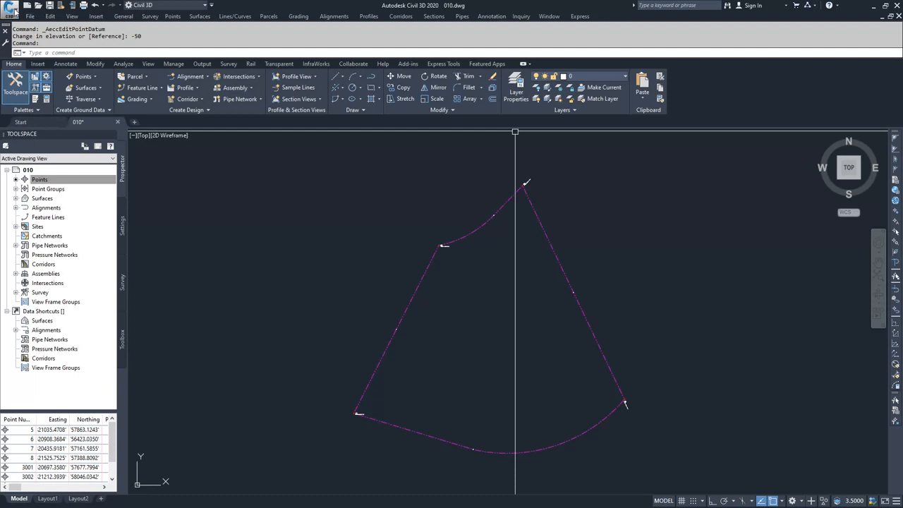
# - Show the Application Menu's file and drawing utilities
pyautogui.click(11, 6)
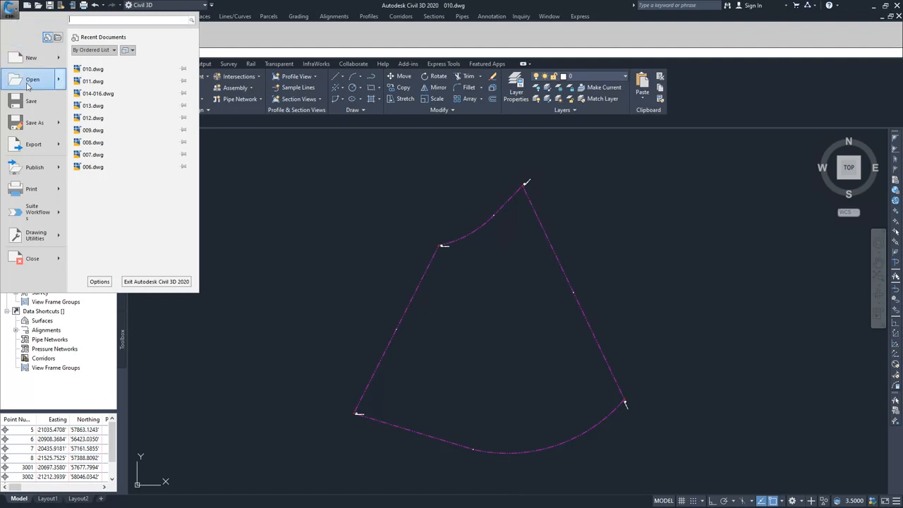
pyautogui.moveTo(35, 234)
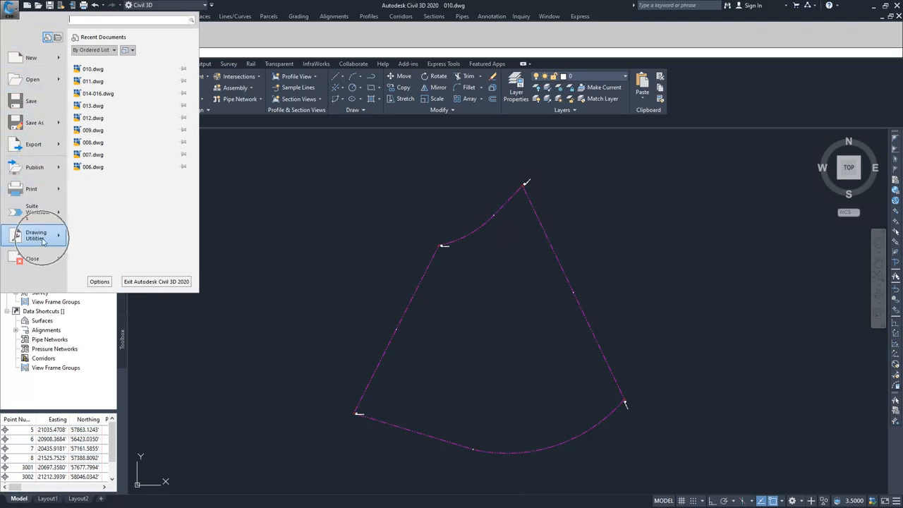
pyautogui.moveTo(37, 235)
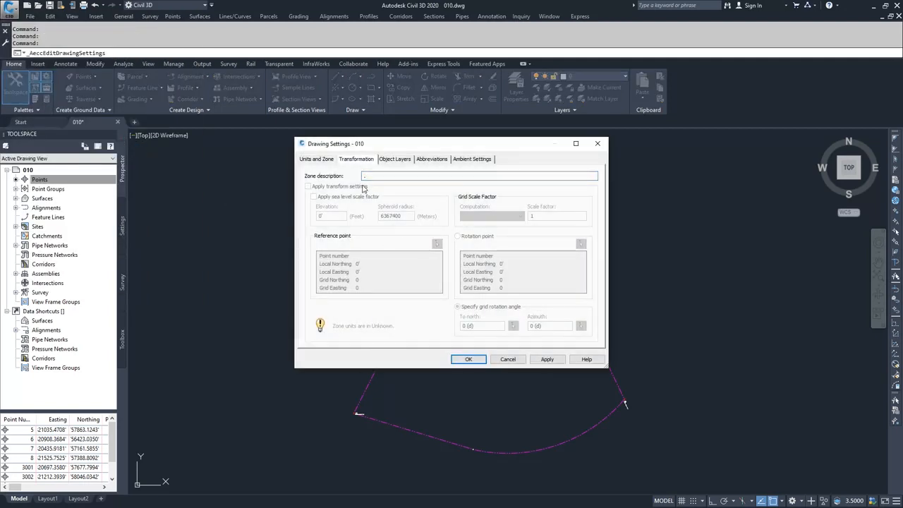
# - Switch Drawing Settings to Units and Zone and list the coordinate system categories
pyautogui.click(316, 158)
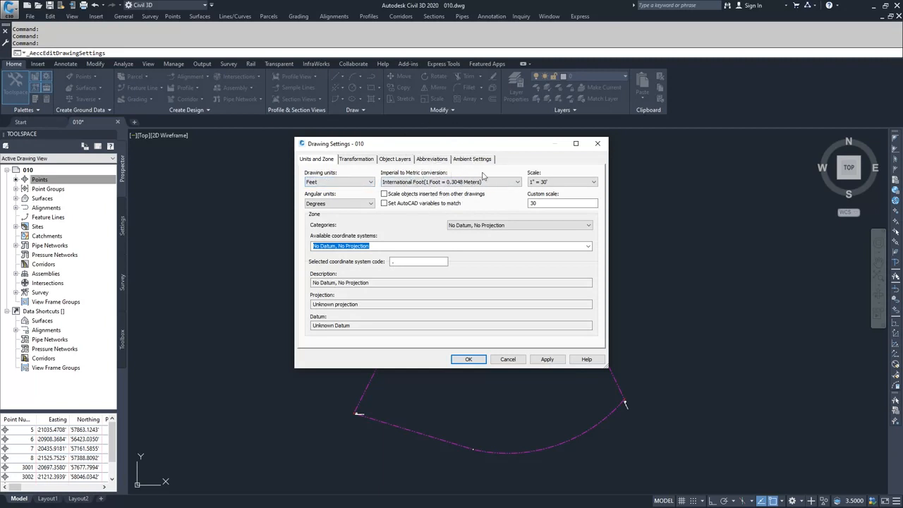
pyautogui.moveTo(304, 249)
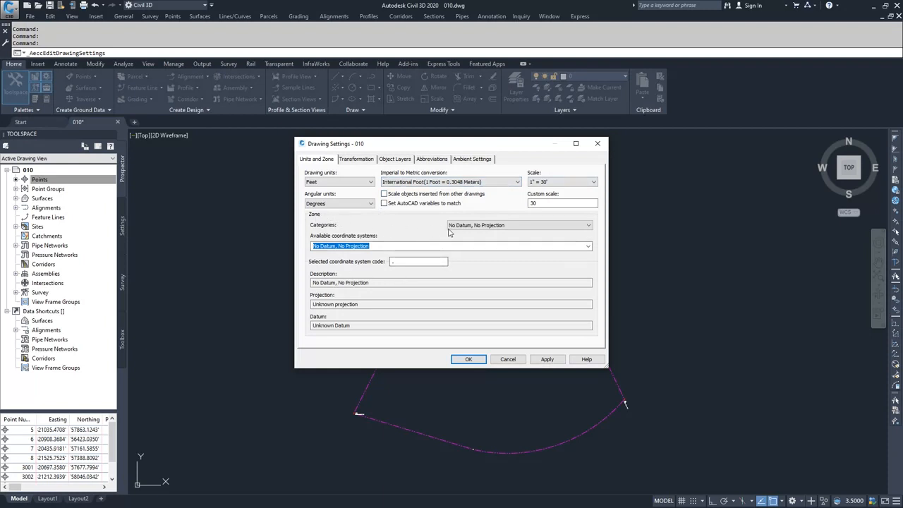
pyautogui.click(587, 226)
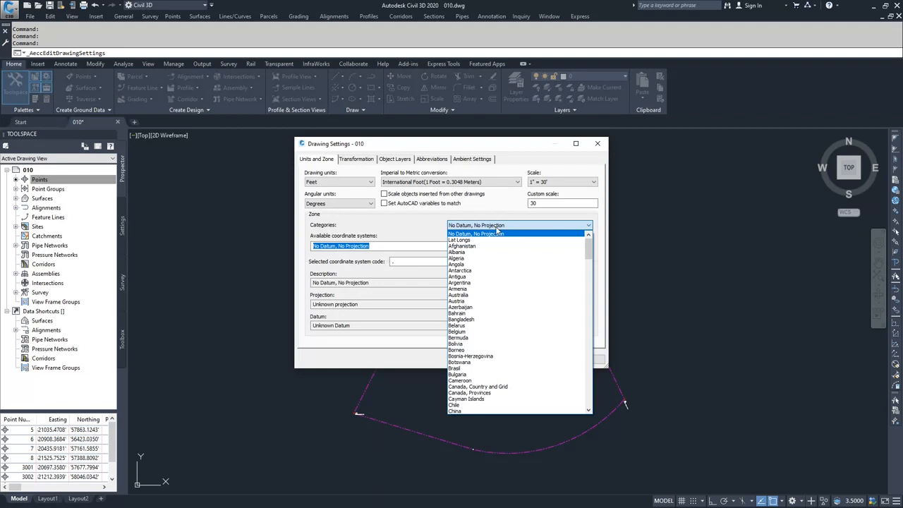
pyautogui.moveTo(501, 234)
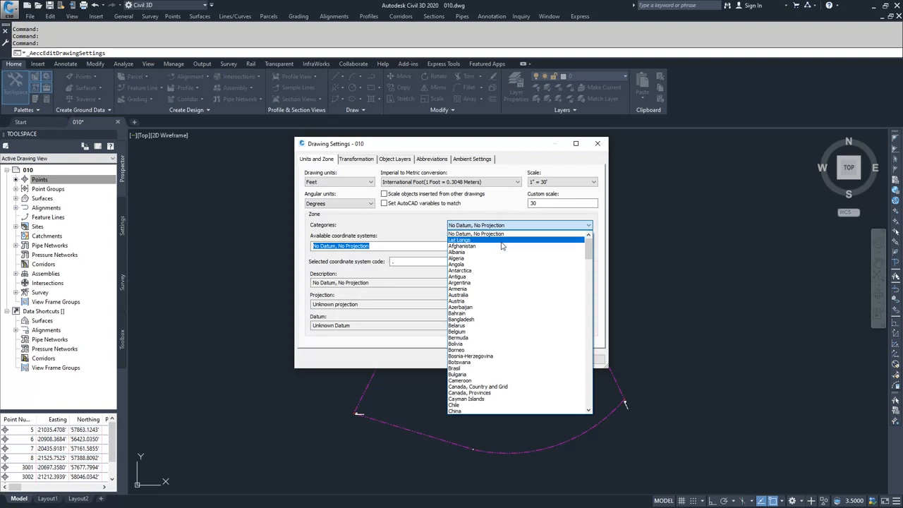
# - Choose USA, California as the zone category and list its California coordinate systems
pyautogui.scroll(-3)
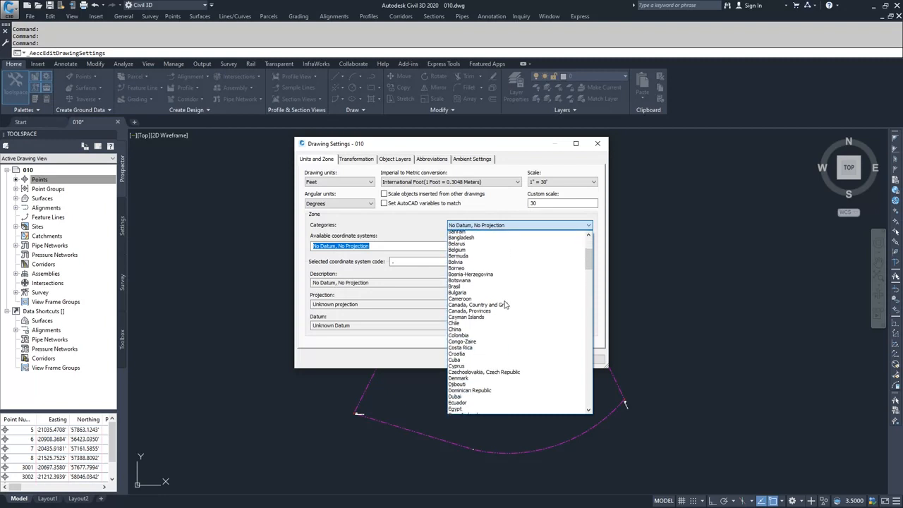
pyautogui.scroll(-3)
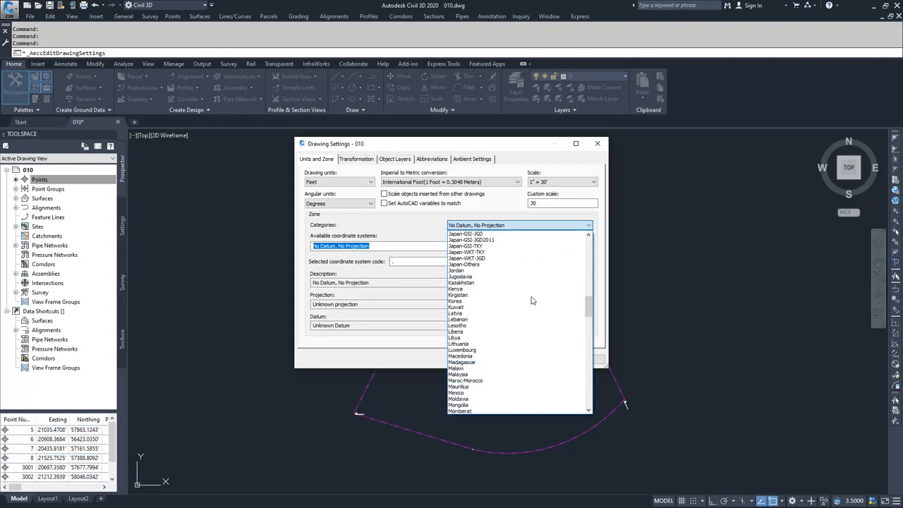
pyautogui.scroll(-3)
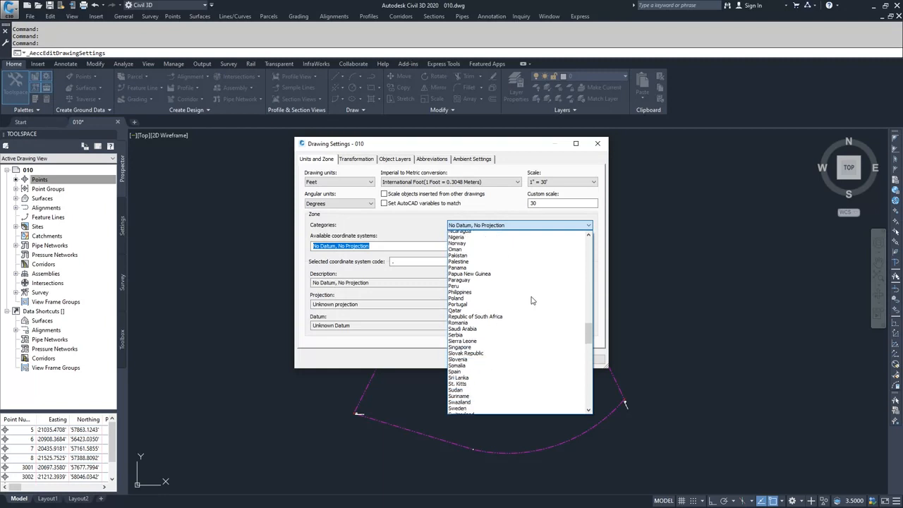
pyautogui.scroll(-3)
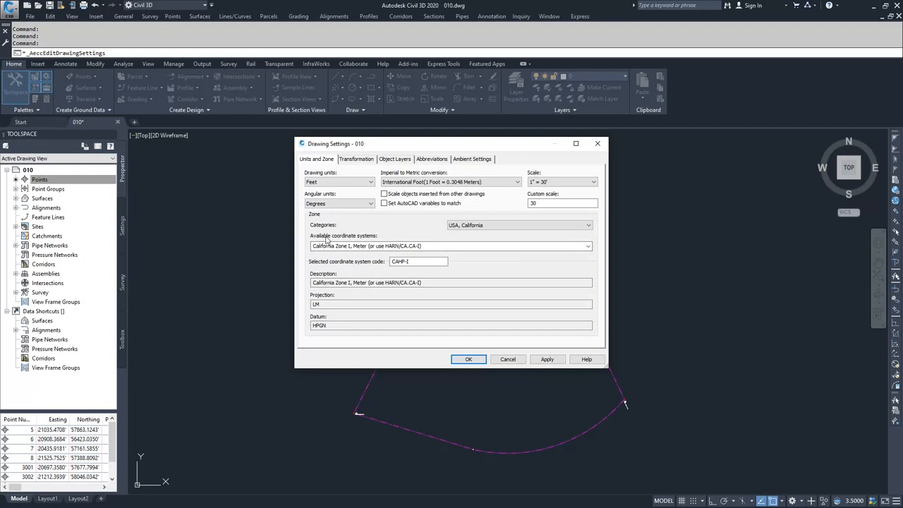
pyautogui.click(587, 245)
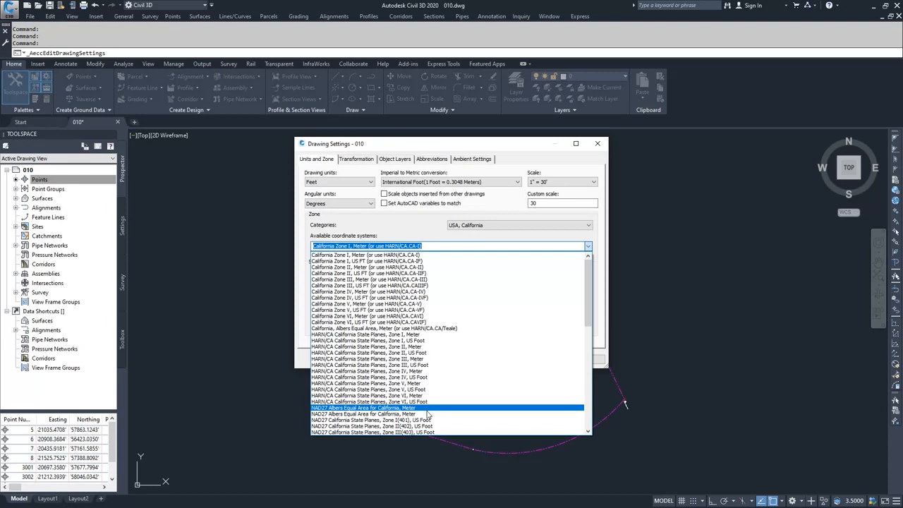
# - Select California Zone 1, US FT as the coordinate system and view its Transformation settings
pyautogui.scroll(-3)
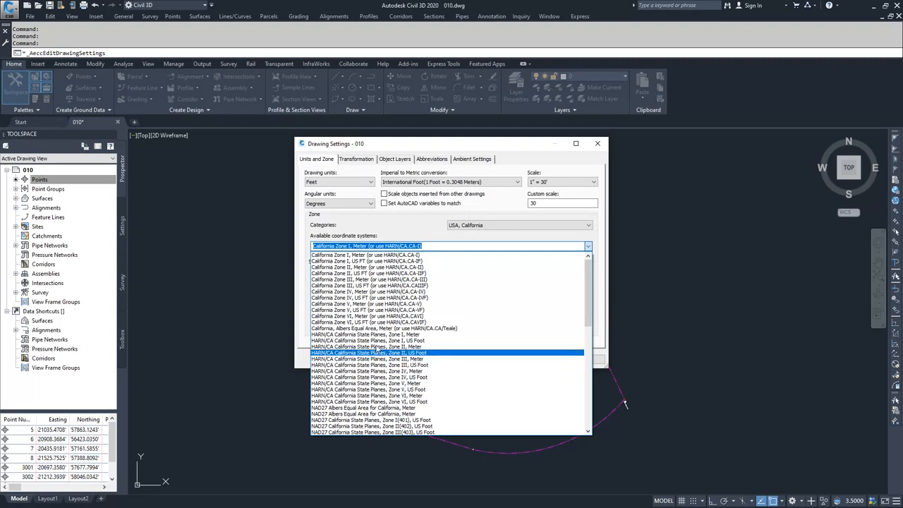
pyautogui.click(384, 261)
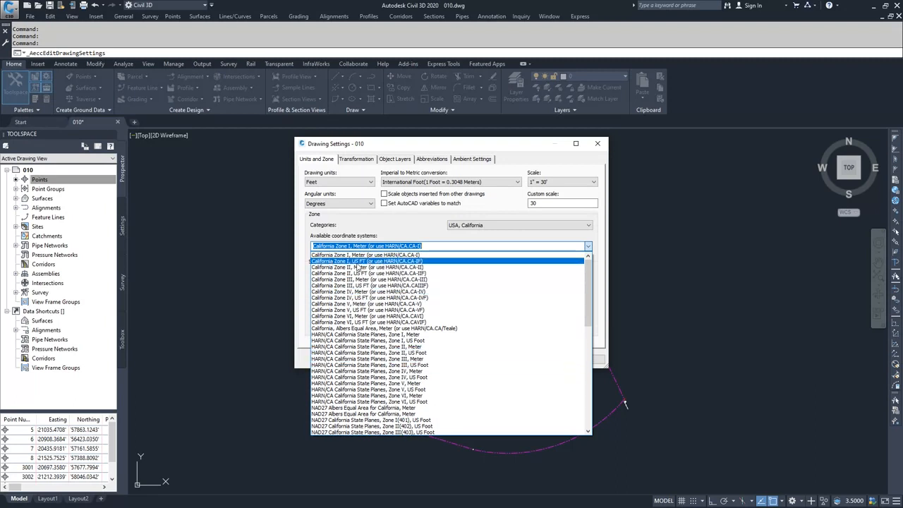
pyautogui.click(367, 261)
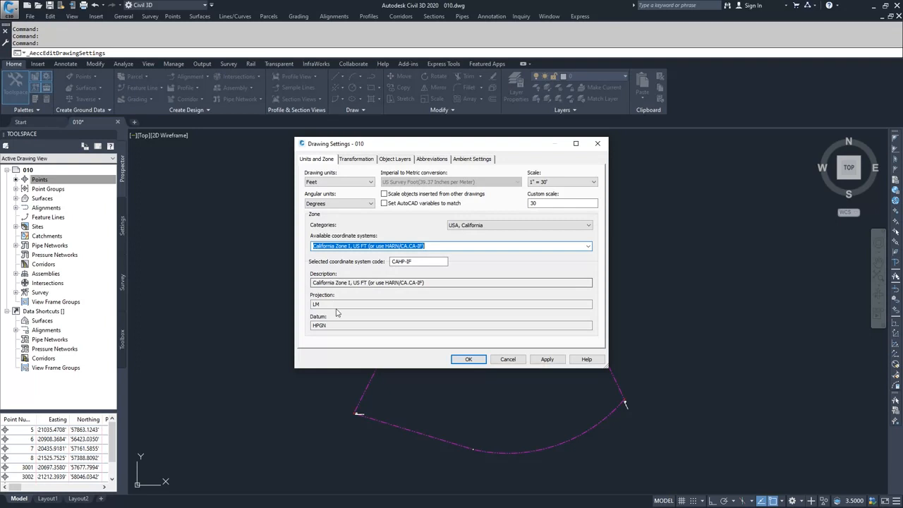
pyautogui.click(355, 158)
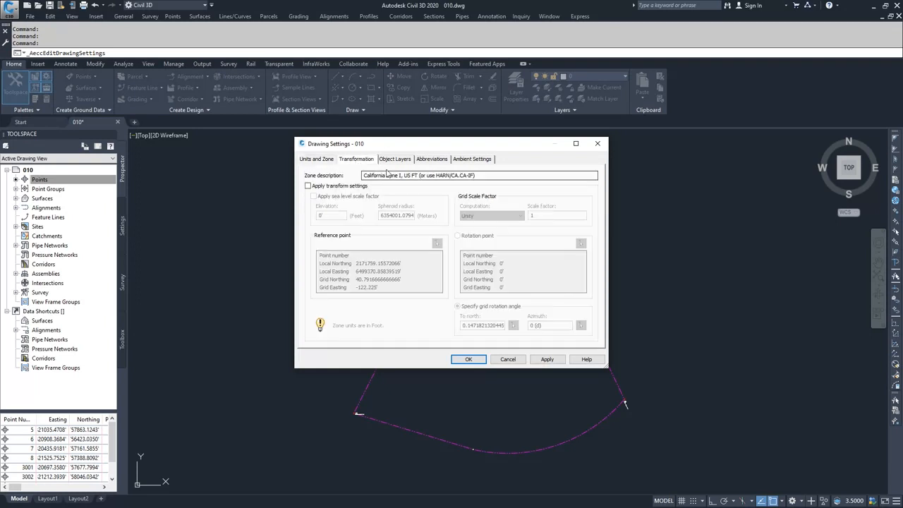
pyautogui.moveTo(406, 183)
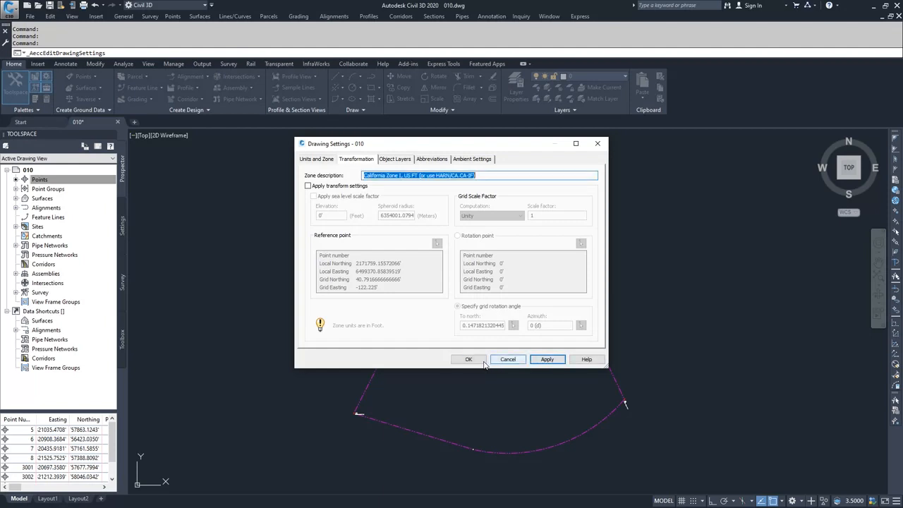
# - Confirm Drawing Settings and reopen the points table via Edit Points in Prospector
pyautogui.click(469, 359)
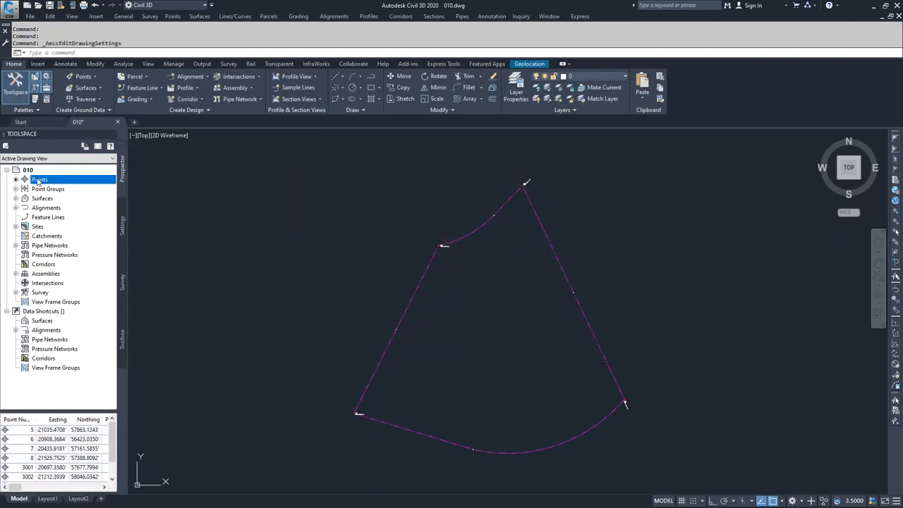
pyautogui.rightClick(39, 179)
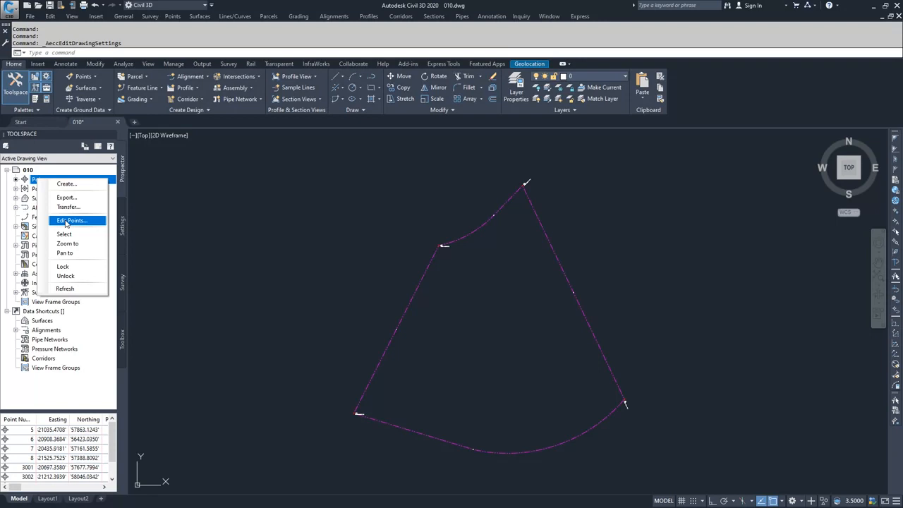
pyautogui.click(70, 220)
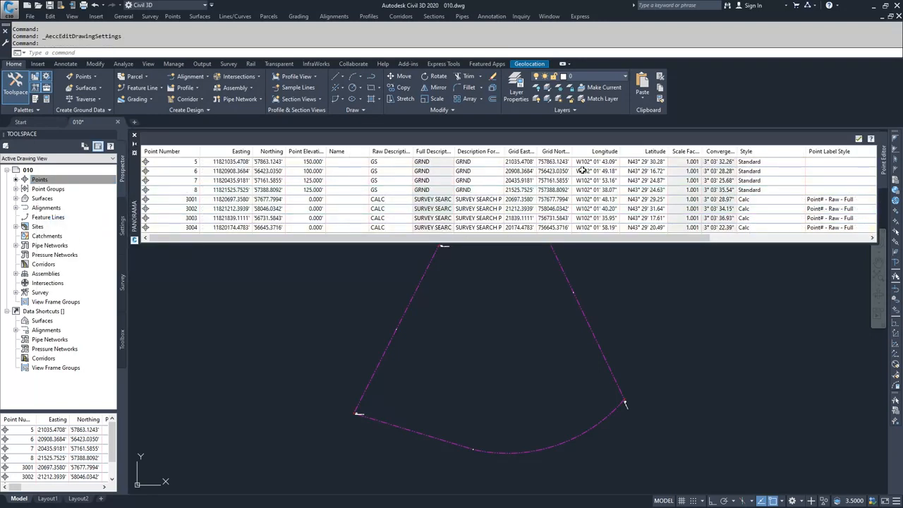